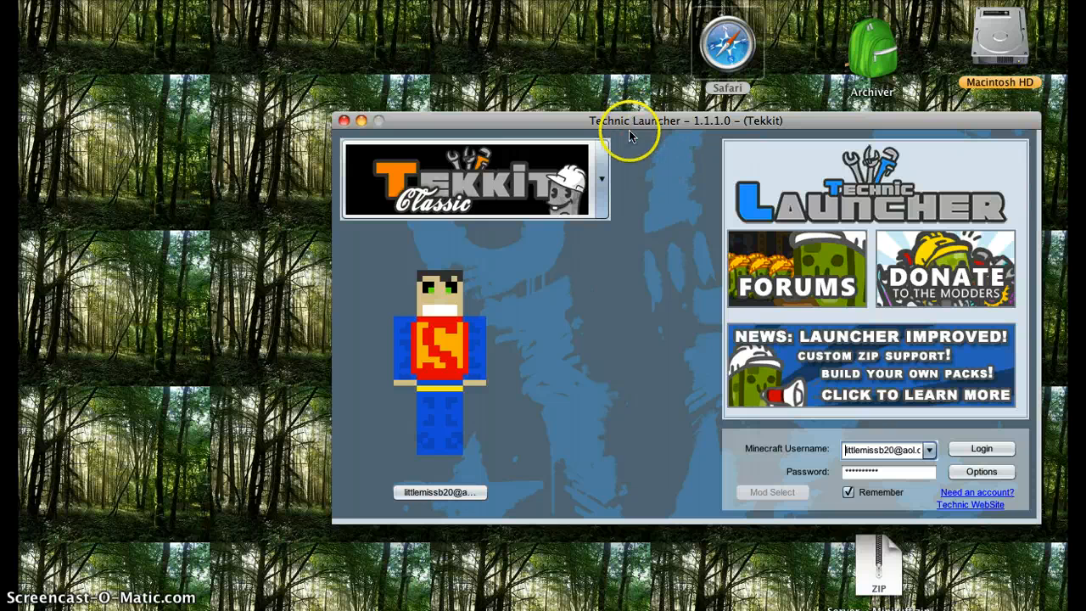
{"action": "mouse_move", "coordinate": [583, 117]}
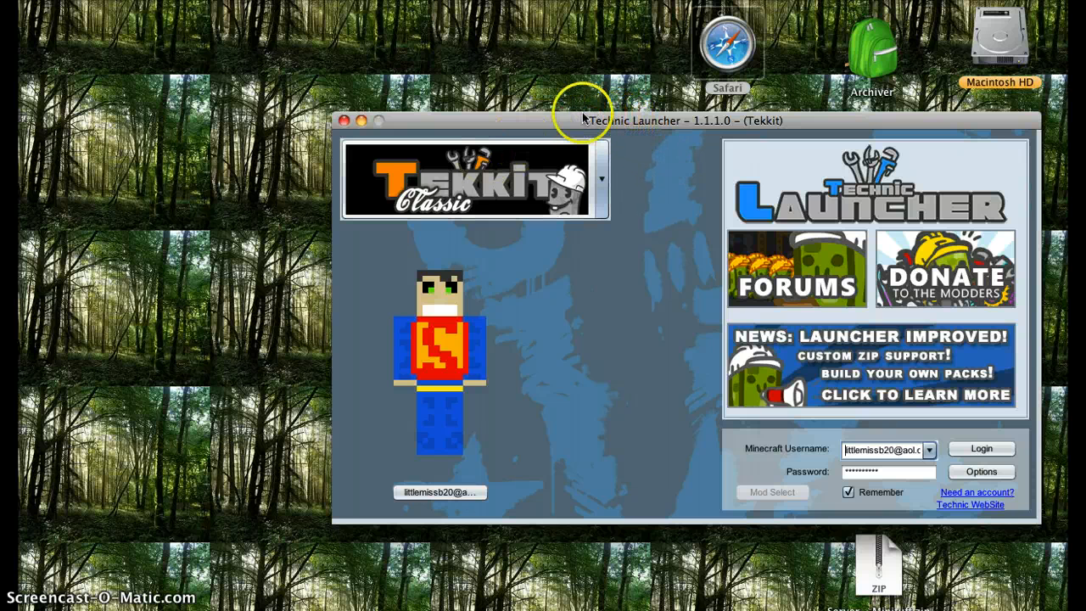
Keep Tekkit Classic selected and check the Mac's system memory details
{"action": "left_click", "coordinate": [603, 178]}
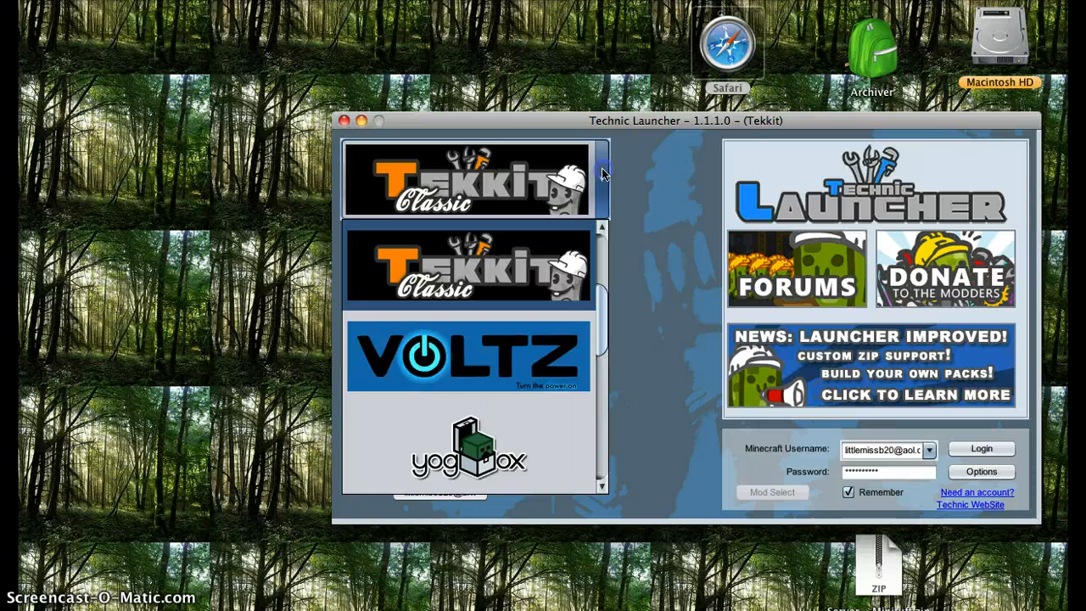
{"action": "left_click", "coordinate": [467, 178]}
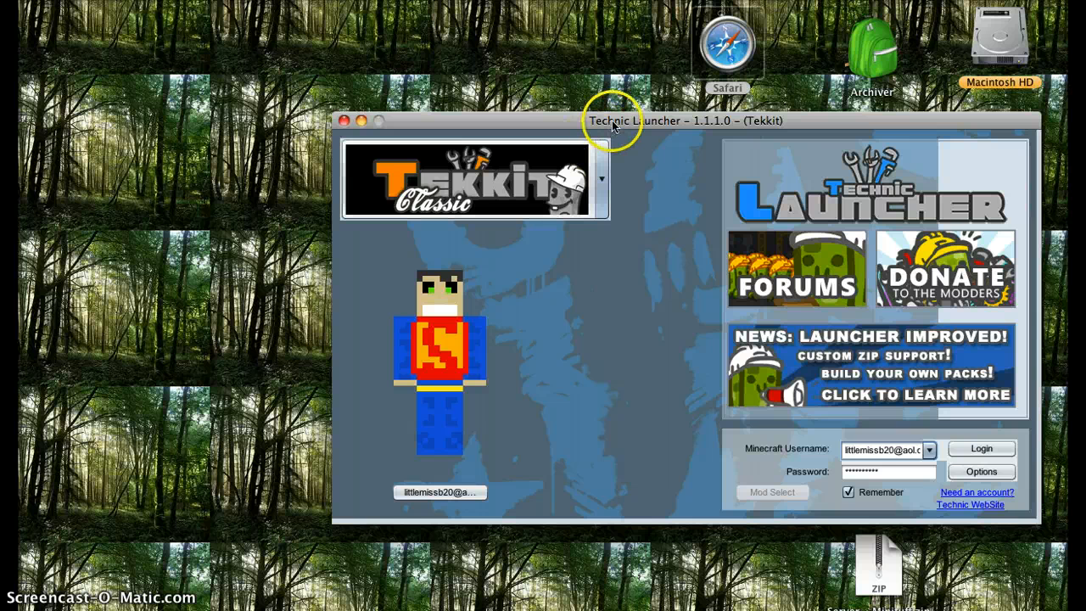
{"action": "mouse_move", "coordinate": [541, 181]}
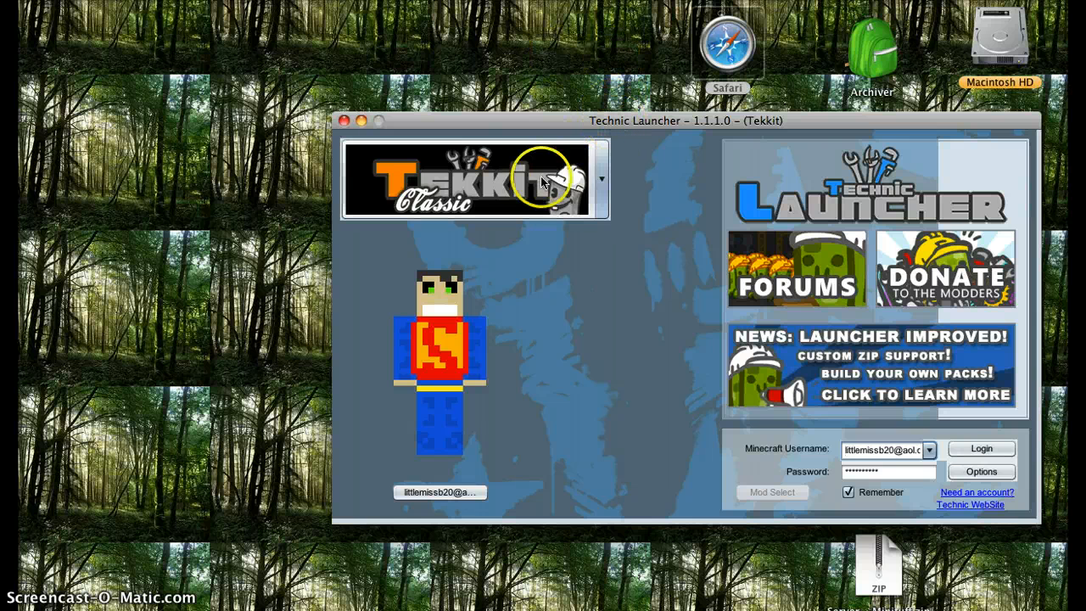
{"action": "mouse_move", "coordinate": [609, 118]}
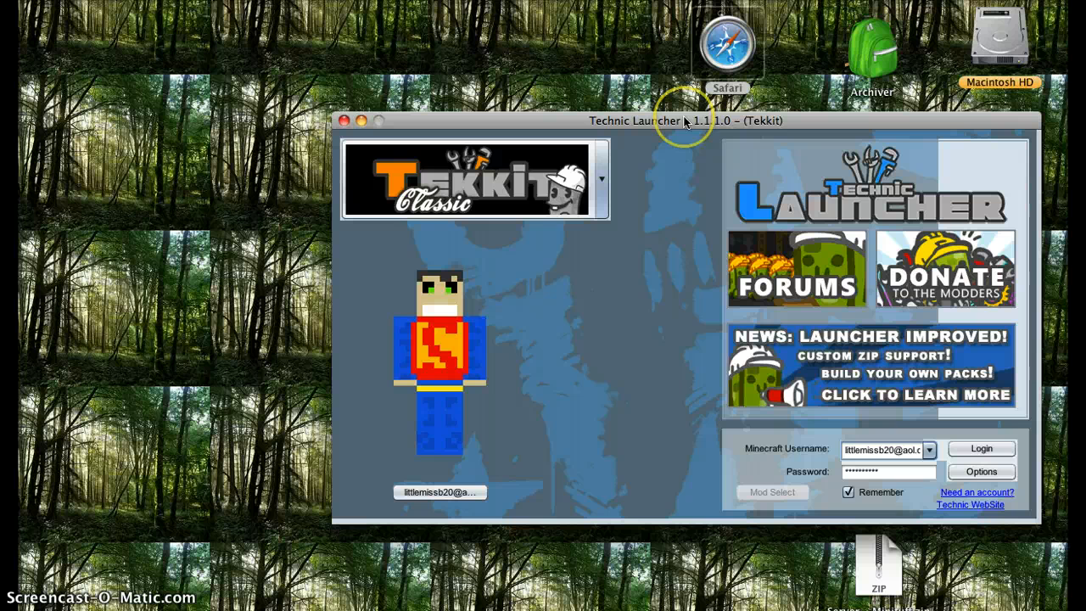
{"action": "mouse_move", "coordinate": [628, 206]}
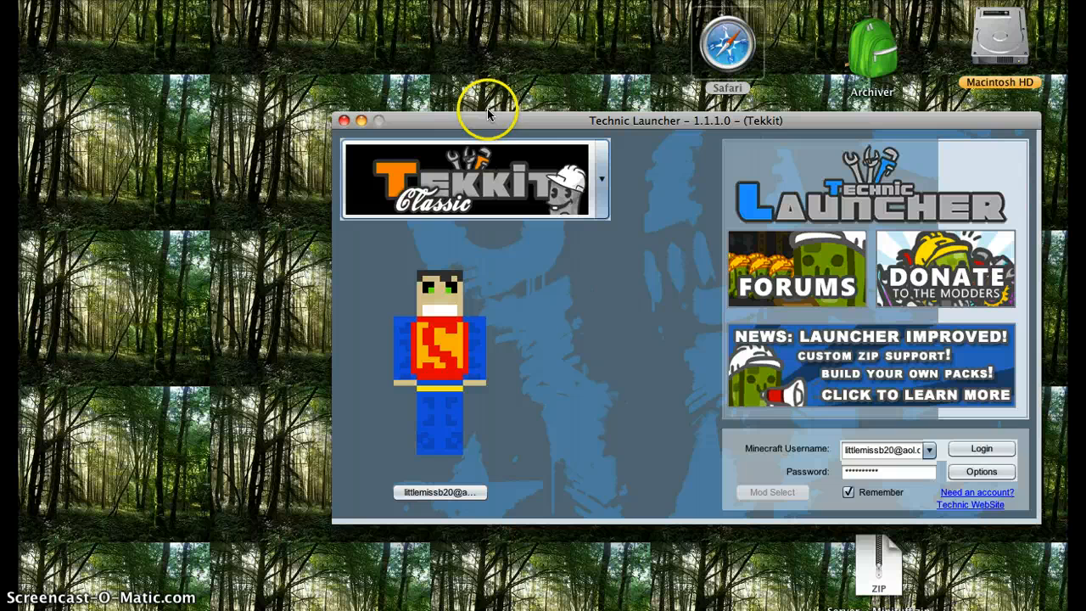
{"action": "mouse_move", "coordinate": [170, 55]}
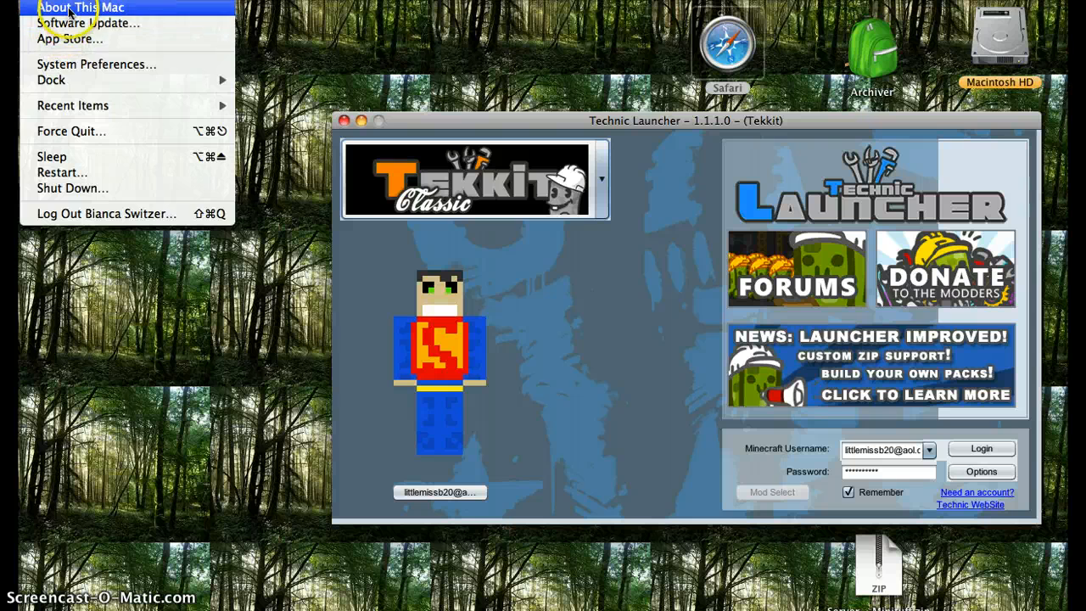
{"action": "left_click", "coordinate": [82, 7]}
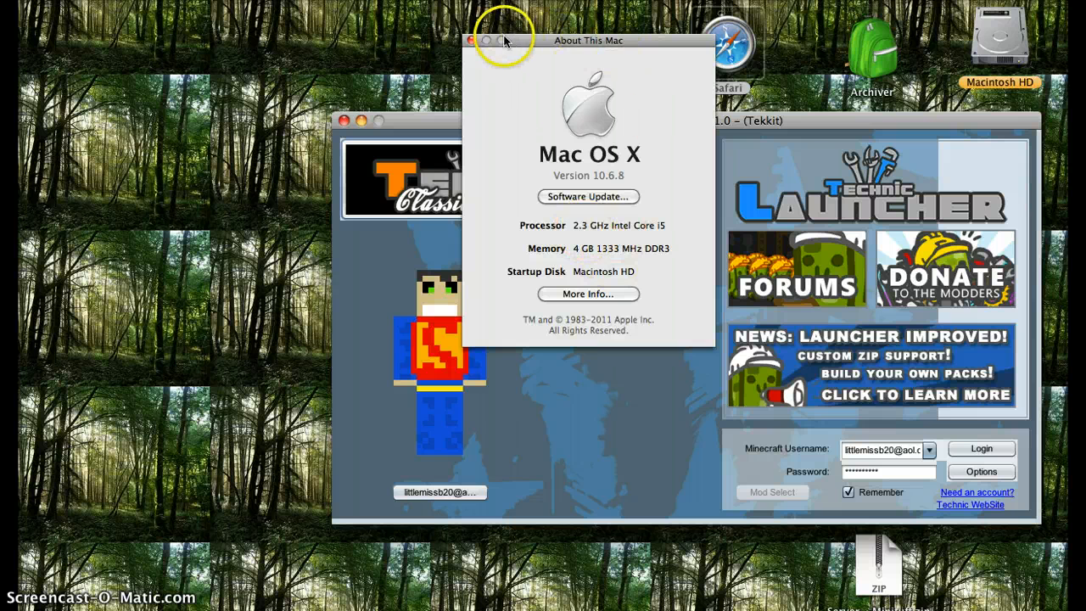
{"action": "left_click", "coordinate": [474, 40]}
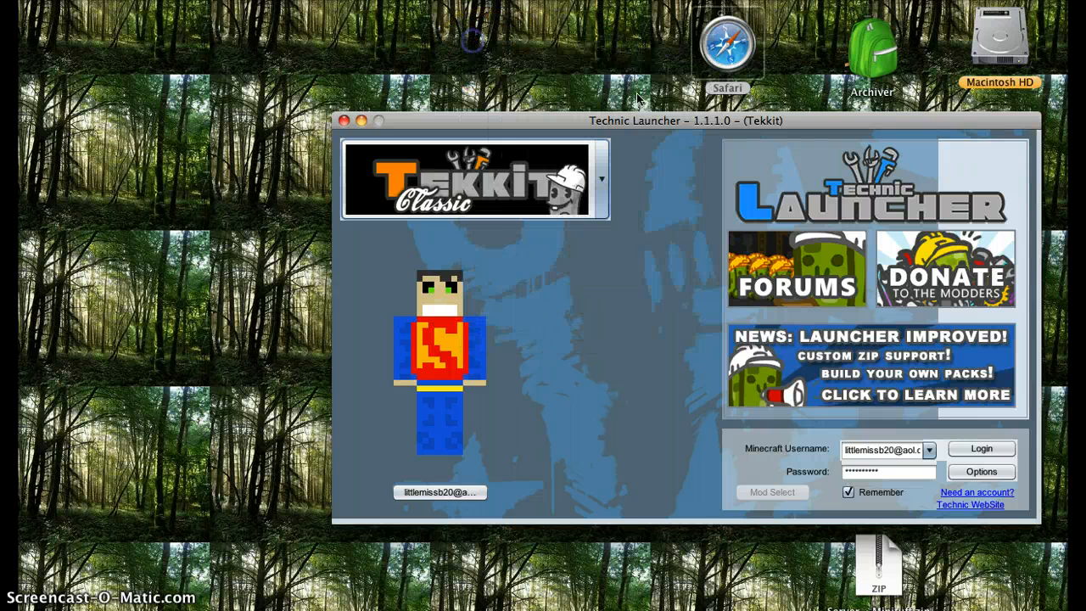
In launcher settings, set Memory to allocate to 2 GB
{"action": "left_click", "coordinate": [980, 472]}
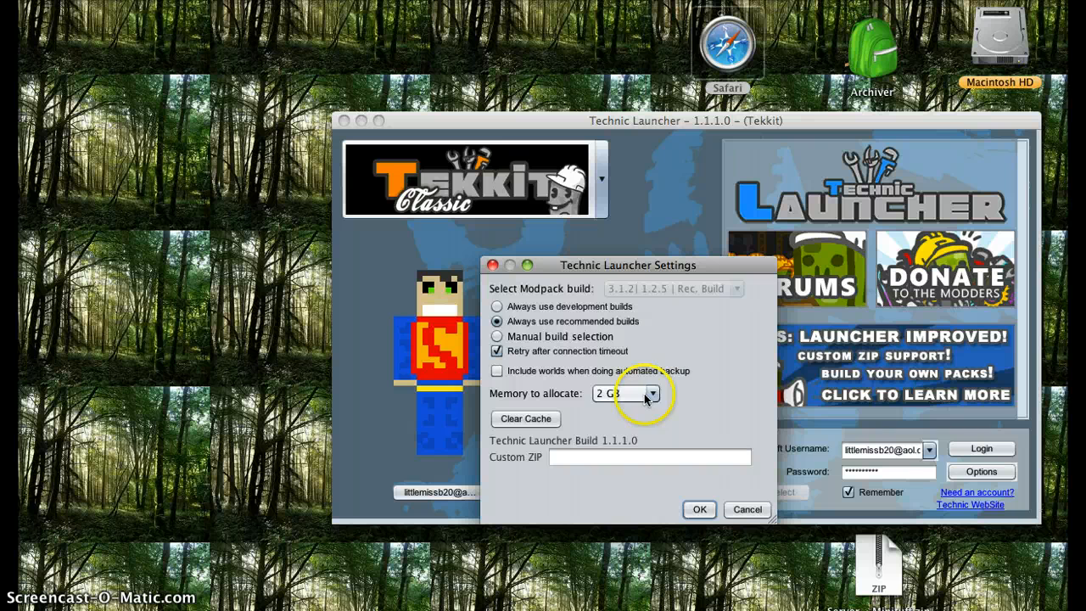
{"action": "left_click", "coordinate": [652, 392]}
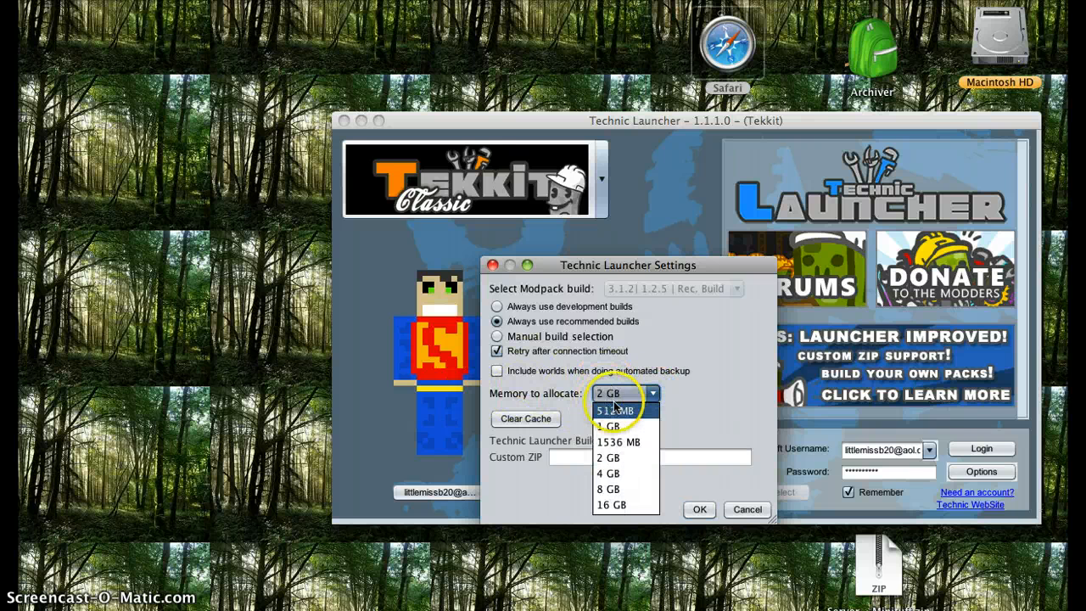
{"action": "mouse_move", "coordinate": [615, 458]}
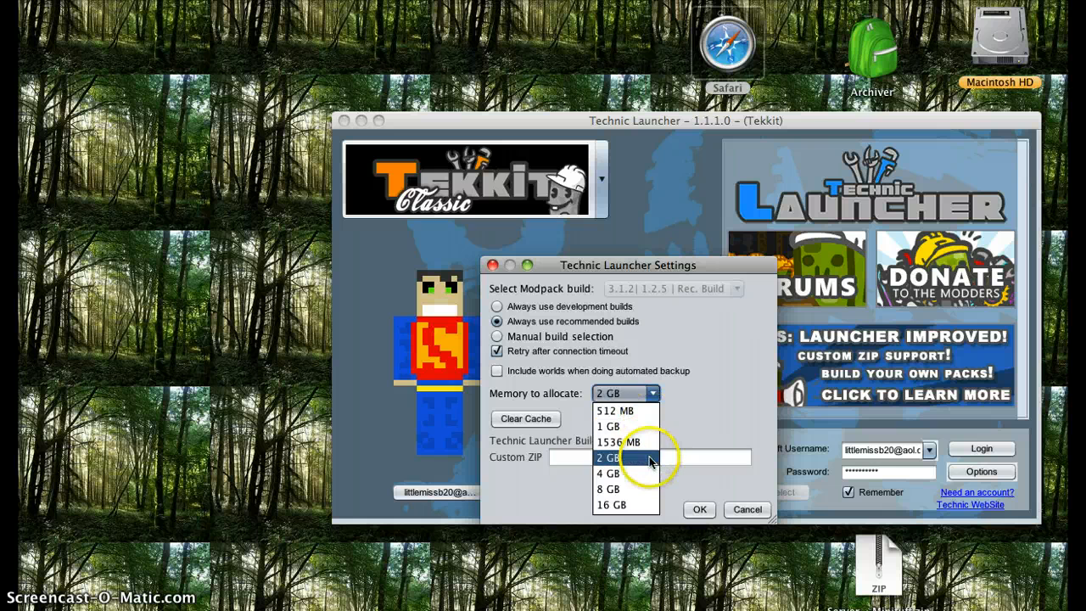
{"action": "left_click", "coordinate": [609, 426]}
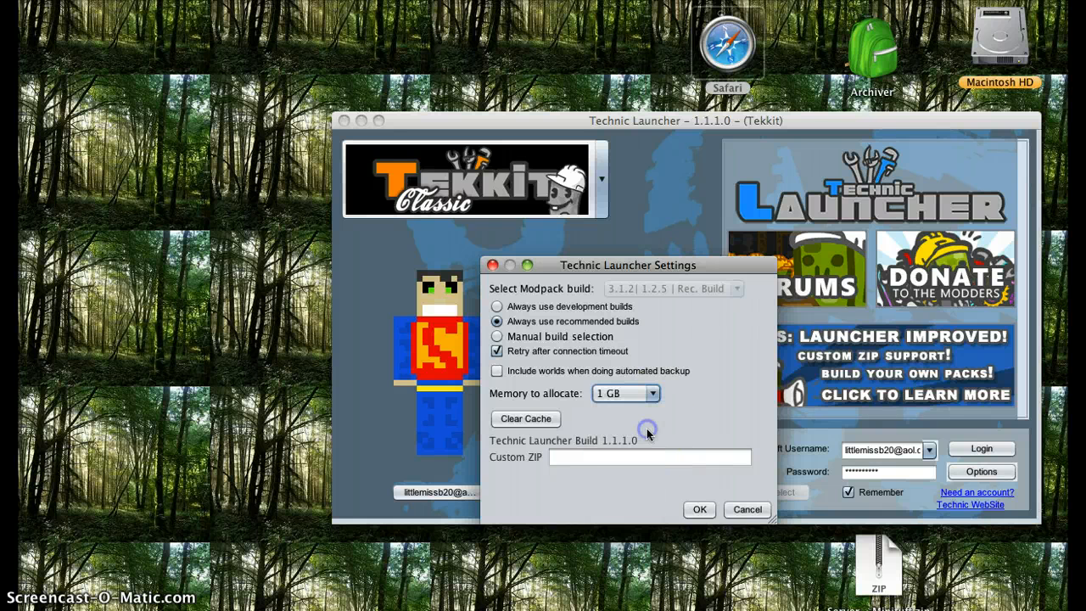
{"action": "left_click", "coordinate": [651, 392]}
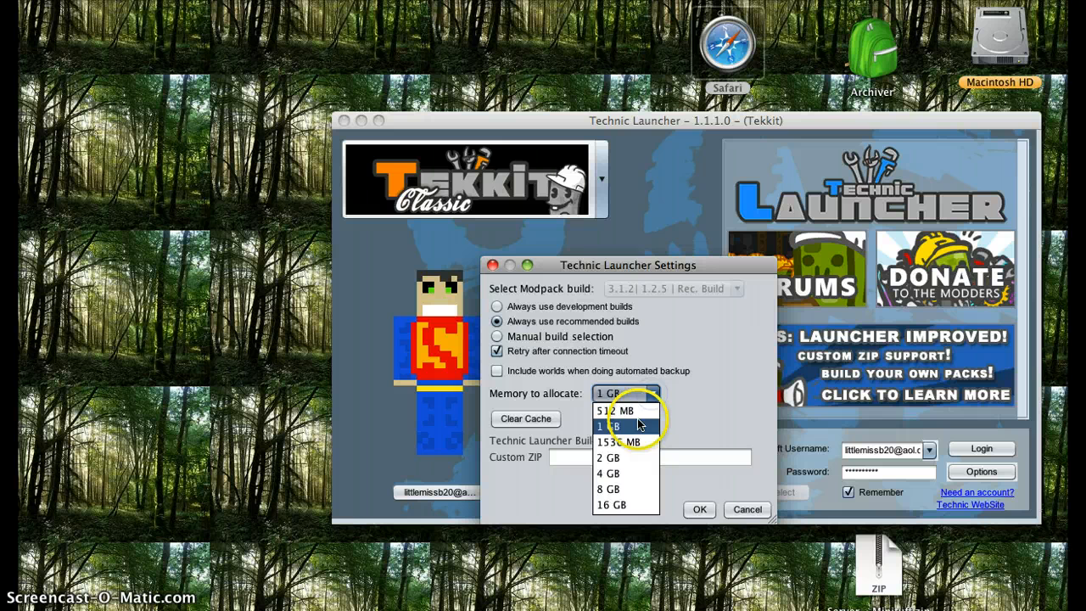
{"action": "left_click", "coordinate": [608, 457]}
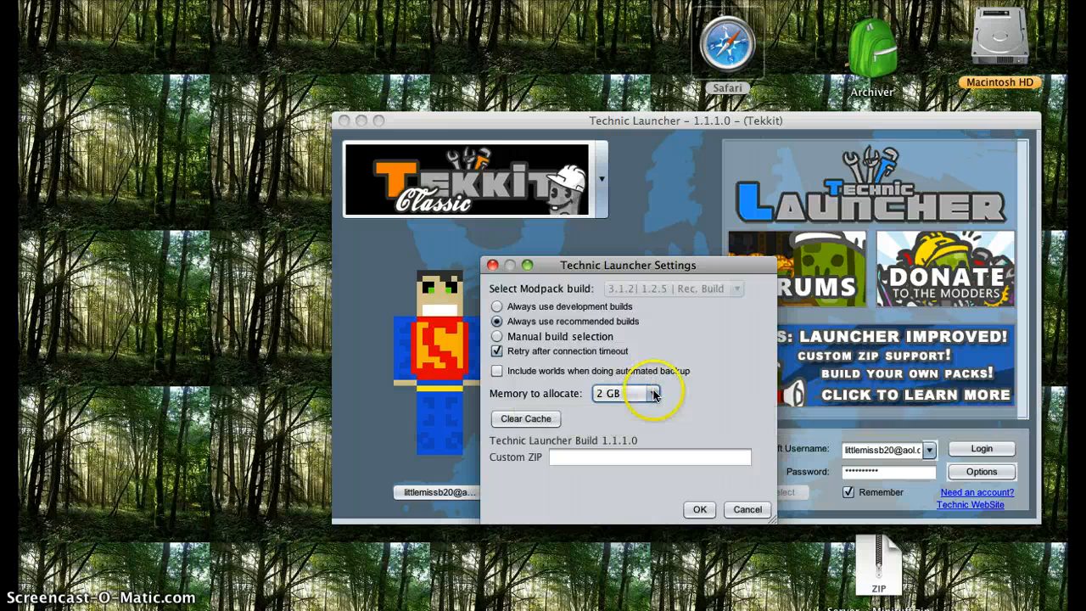
{"action": "mouse_move", "coordinate": [628, 392]}
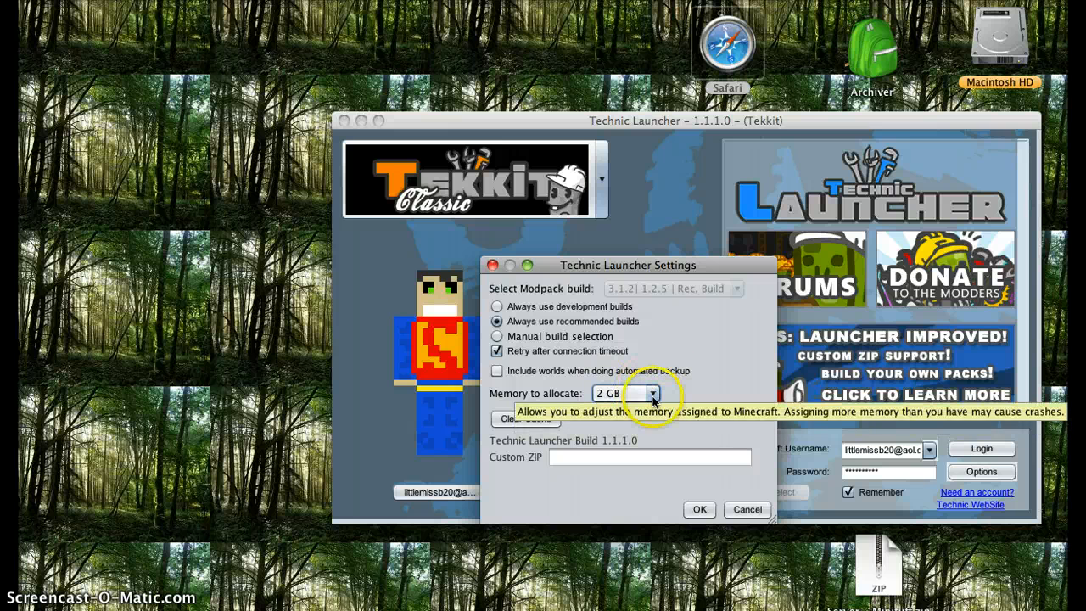
{"action": "left_click", "coordinate": [652, 393]}
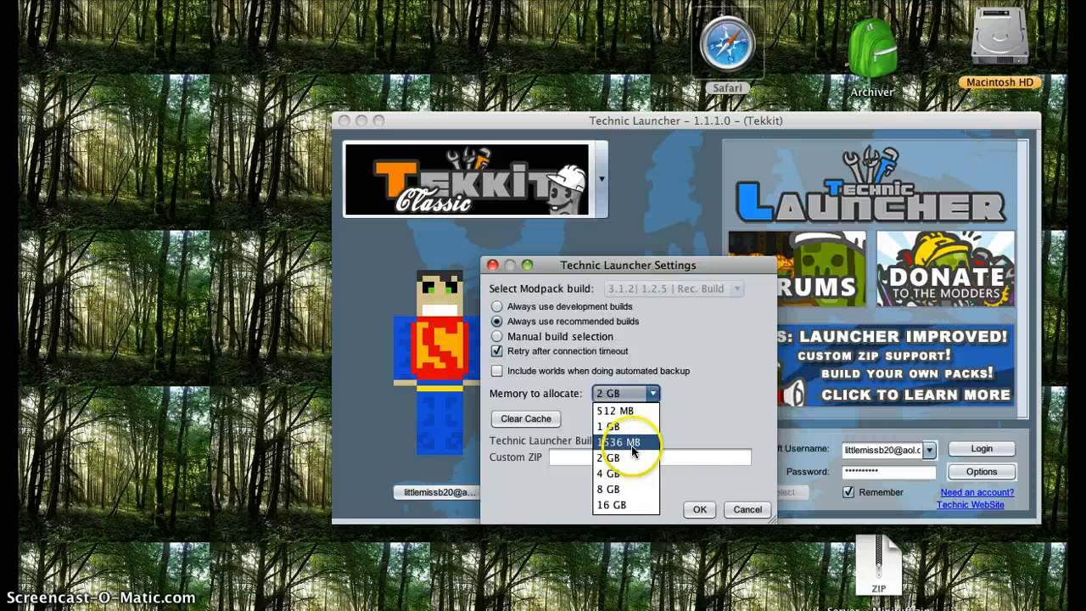
{"action": "left_click", "coordinate": [609, 458]}
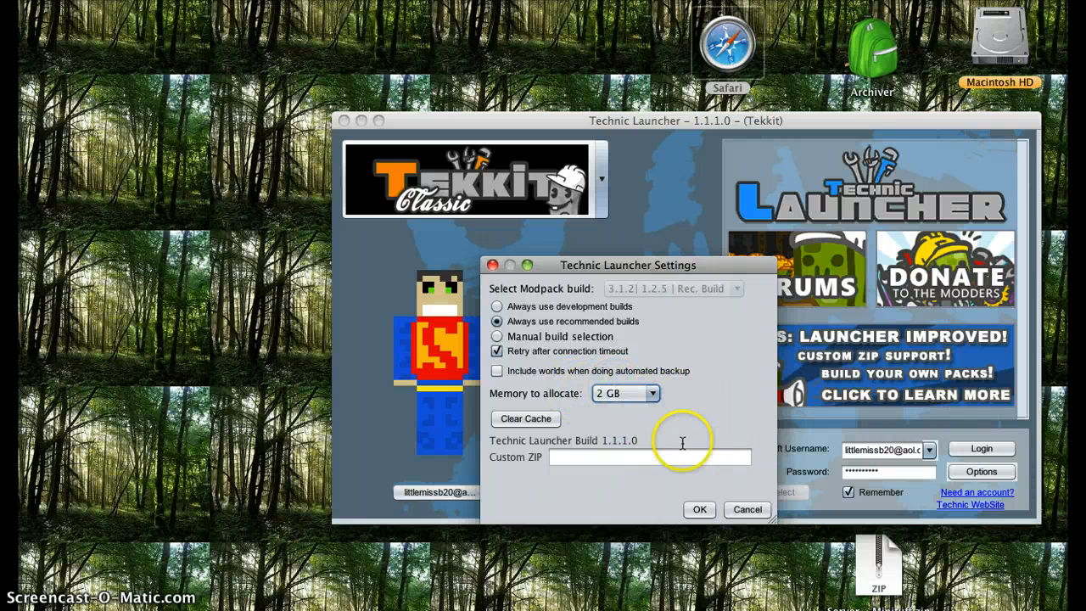
Clear the launcher cache, dismiss the confirmation, and save and close Settings
{"action": "left_click", "coordinate": [525, 419]}
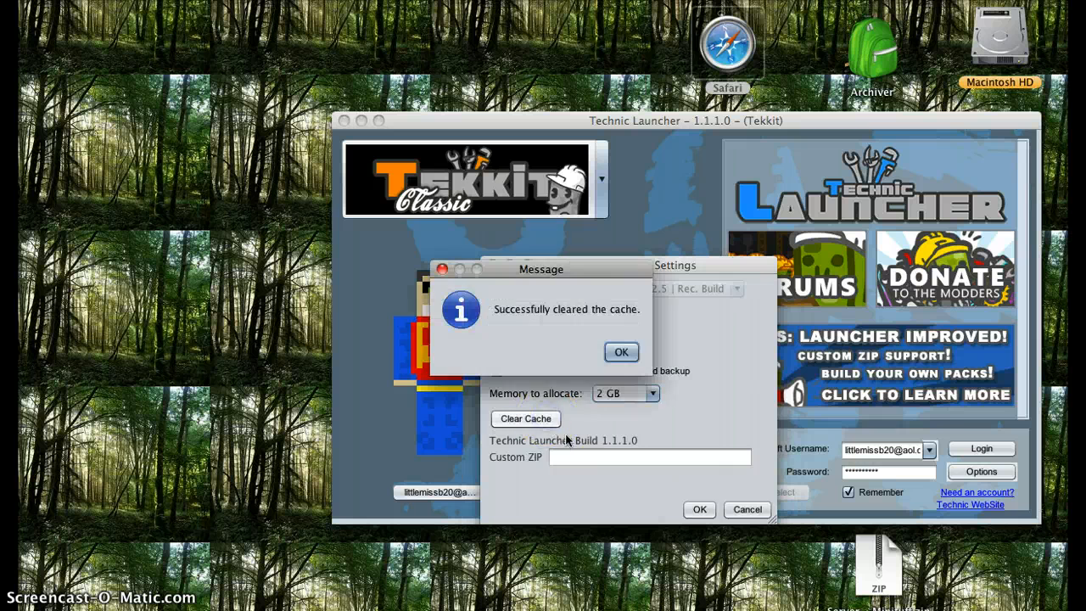
{"action": "left_click", "coordinate": [621, 352]}
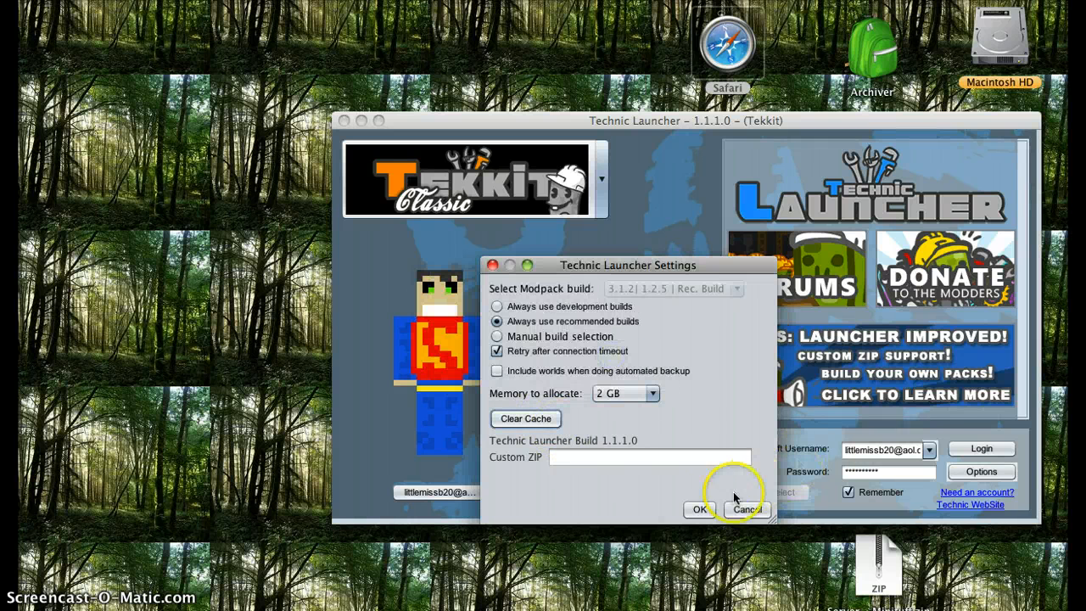
{"action": "left_click", "coordinate": [698, 510]}
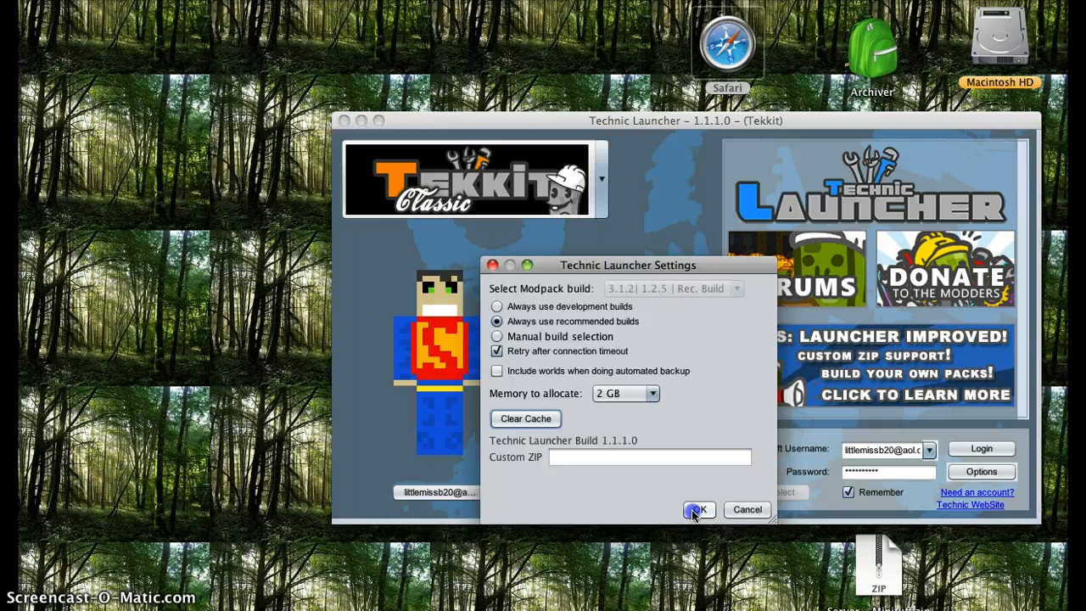
{"action": "left_click", "coordinate": [698, 510]}
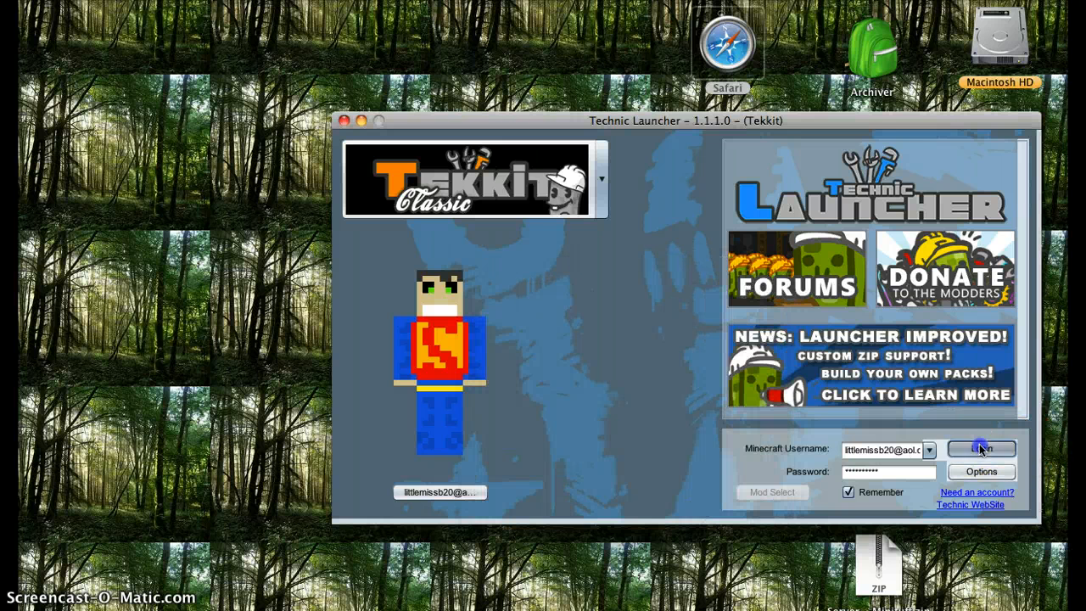
Log in to launch Tekkit Classic and let its files download
{"action": "left_click", "coordinate": [981, 448]}
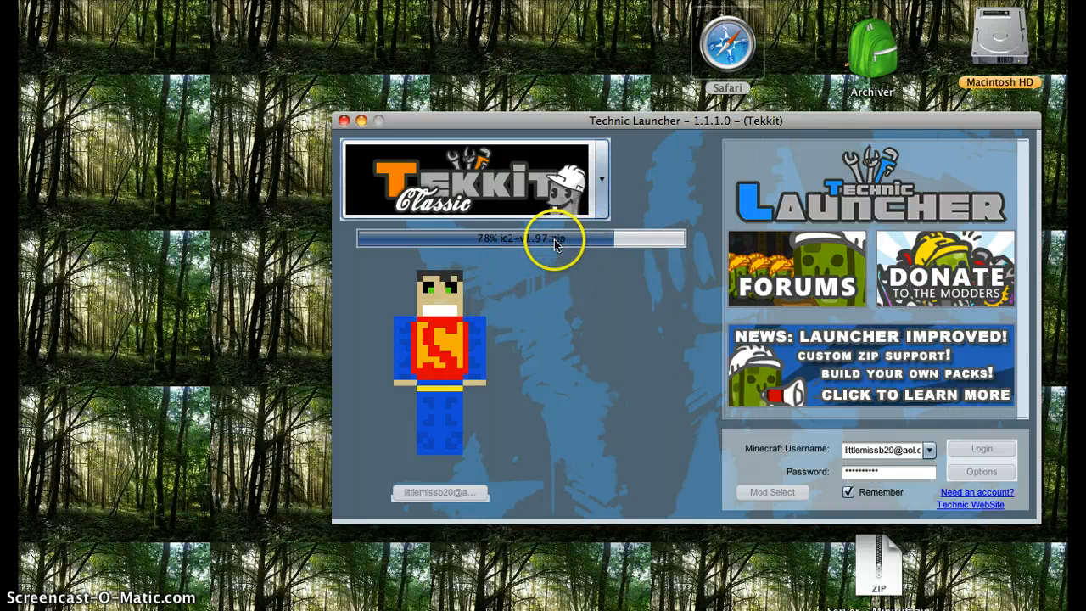
{"action": "mouse_move", "coordinate": [533, 321]}
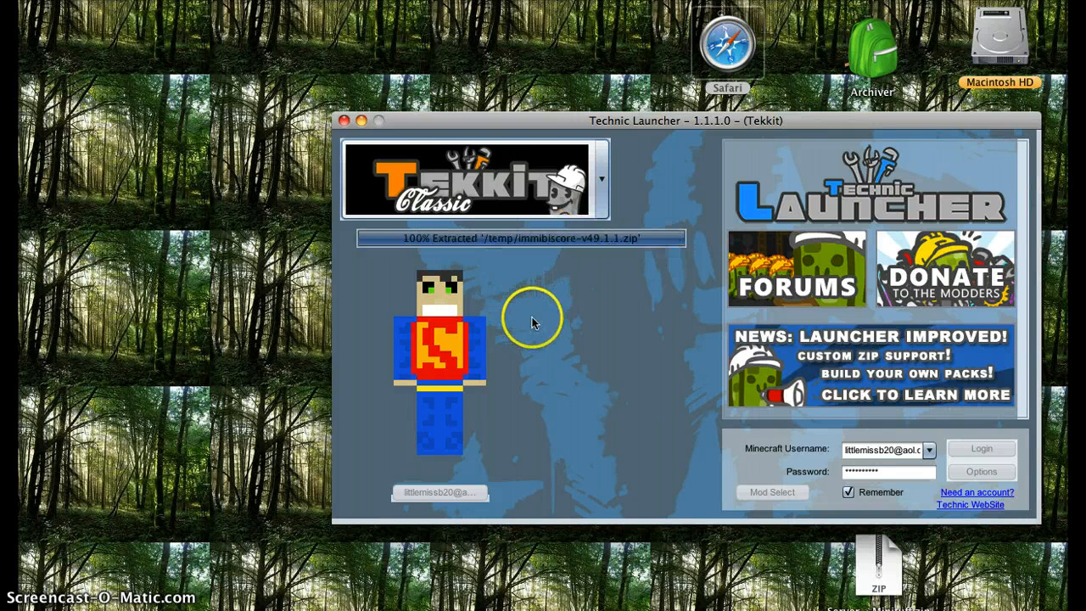
{"action": "mouse_move", "coordinate": [688, 331]}
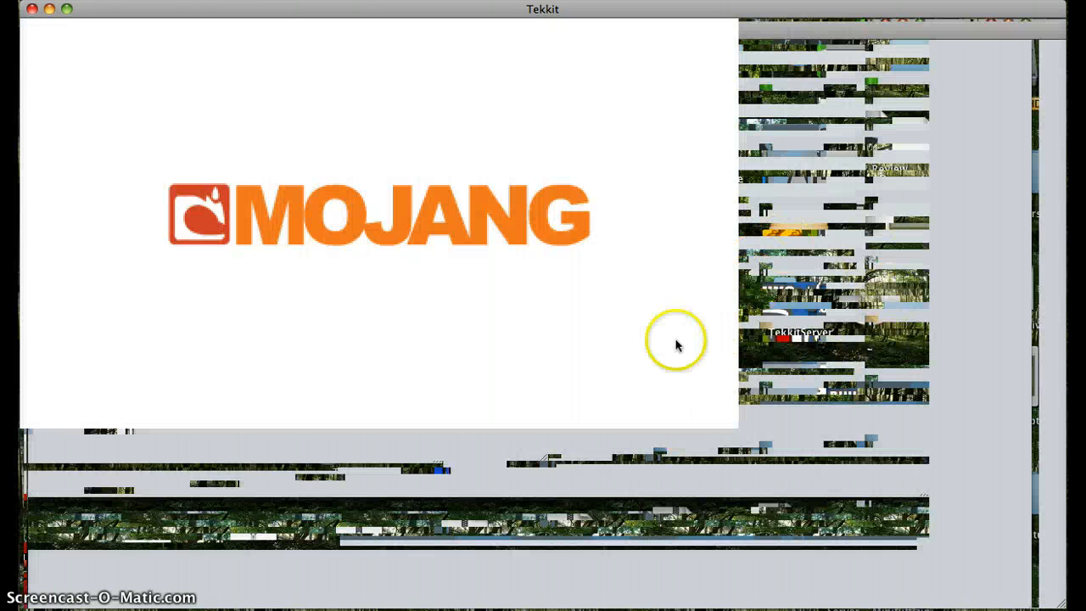
{"action": "mouse_move", "coordinate": [815, 430]}
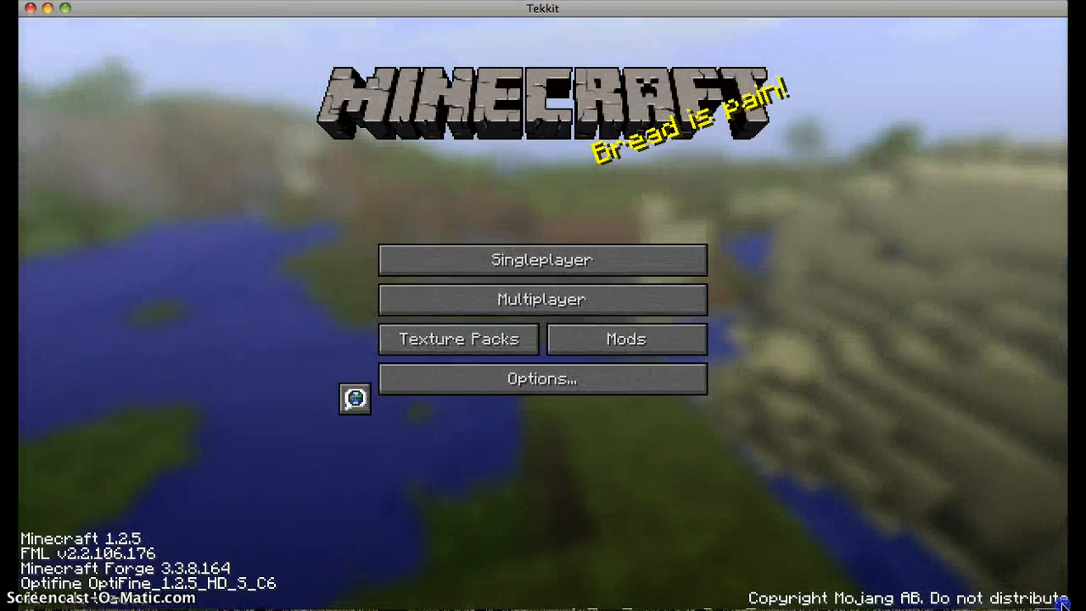
{"action": "mouse_move", "coordinate": [598, 310]}
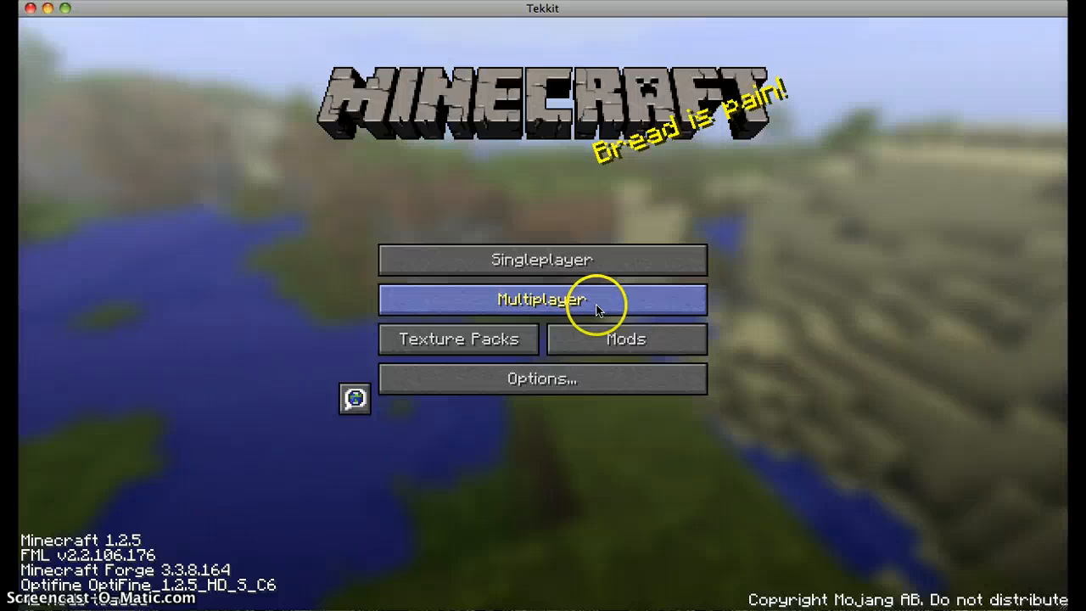
Enter the Multiplayer menu to join a Tekkit server
{"action": "left_click", "coordinate": [541, 299]}
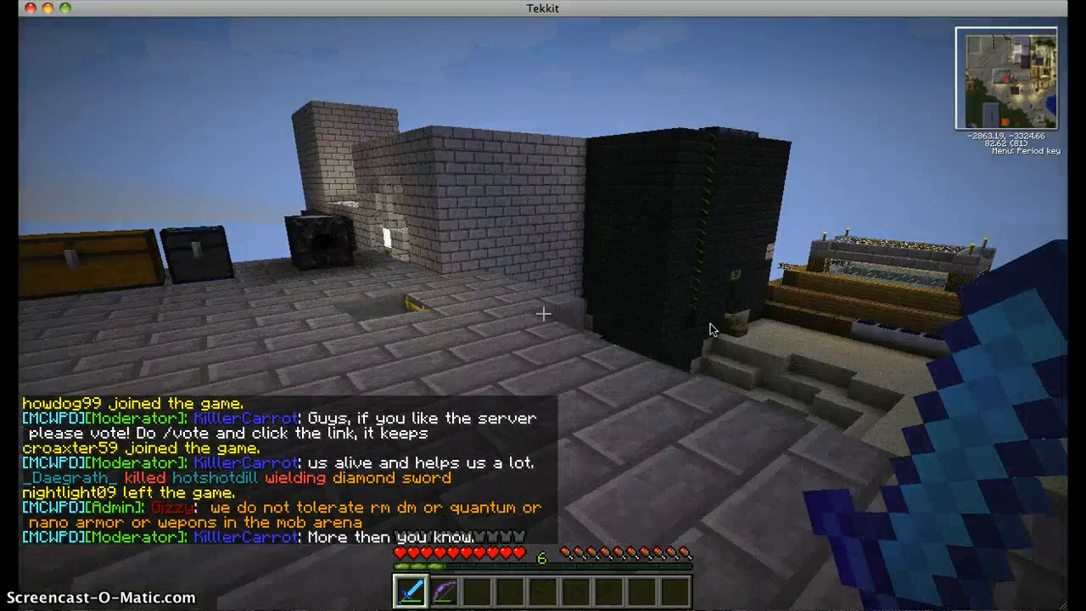
{"action": "mouse_move", "coordinate": [712, 330]}
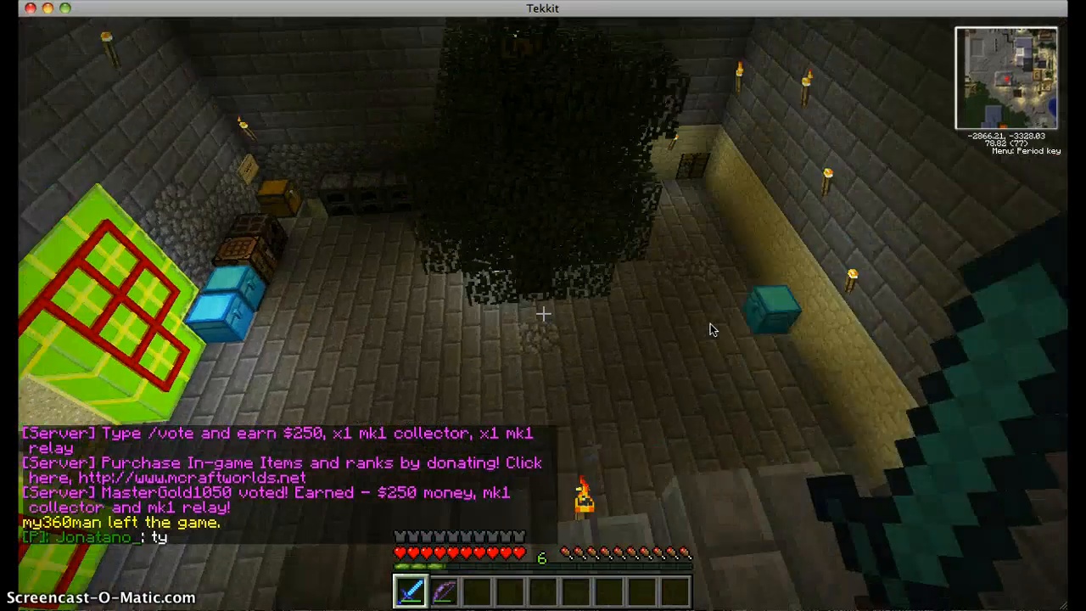
{"action": "mouse_move", "coordinate": [713, 326]}
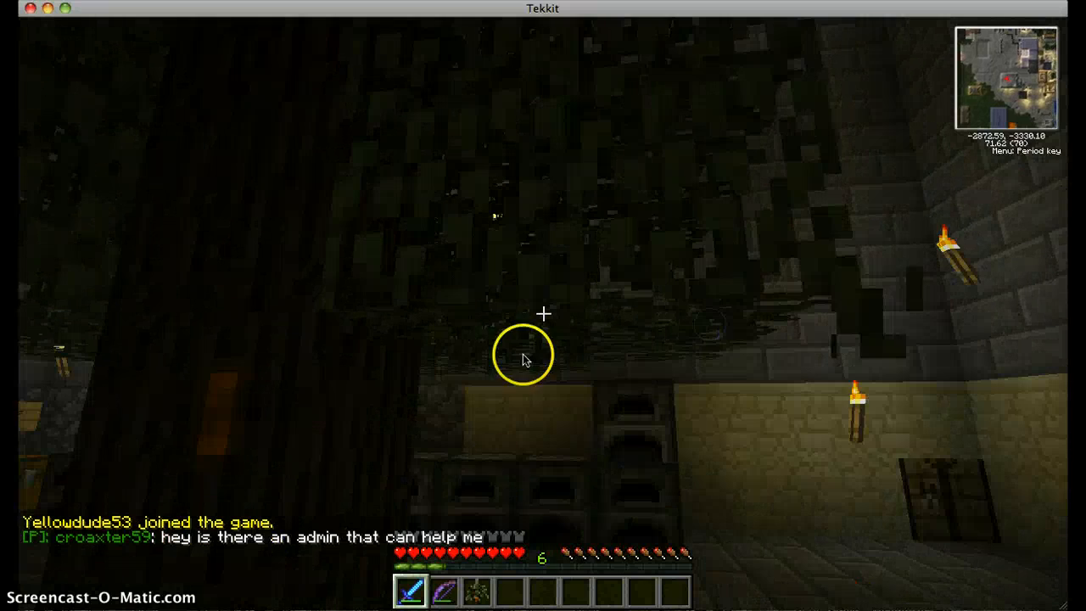
Open and close the inventory, then bring up the in-game pause menu
{"action": "key", "text": "e"}
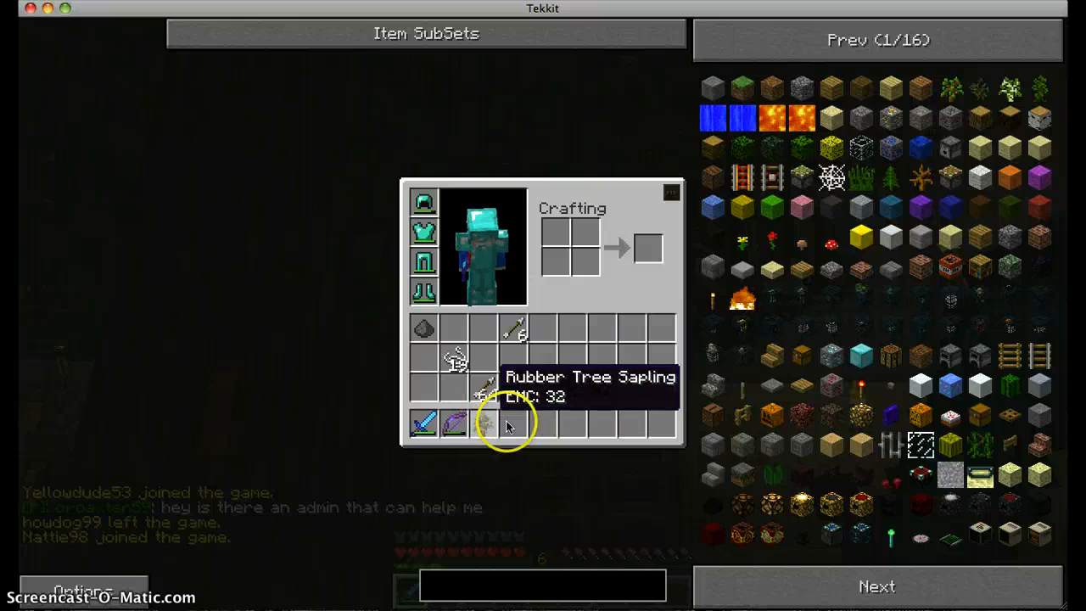
{"action": "key", "text": "Escape"}
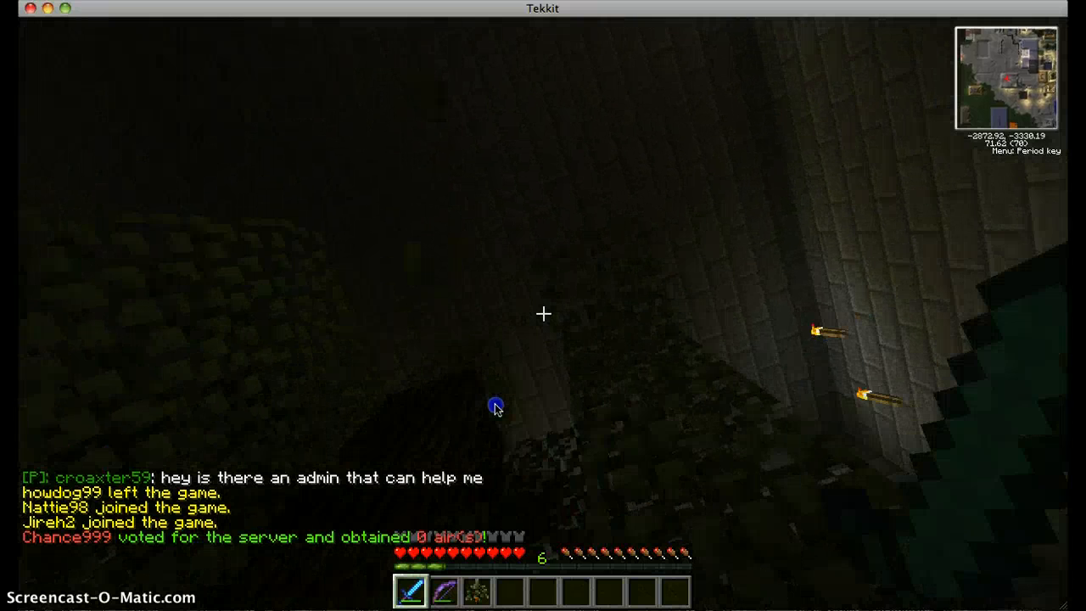
{"action": "key", "text": "Escape"}
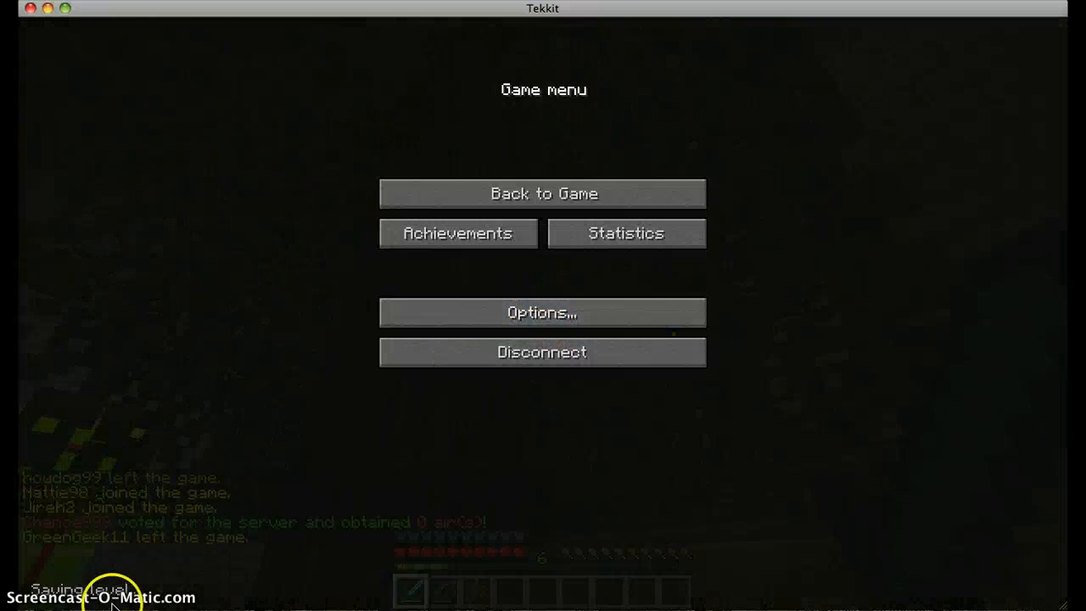